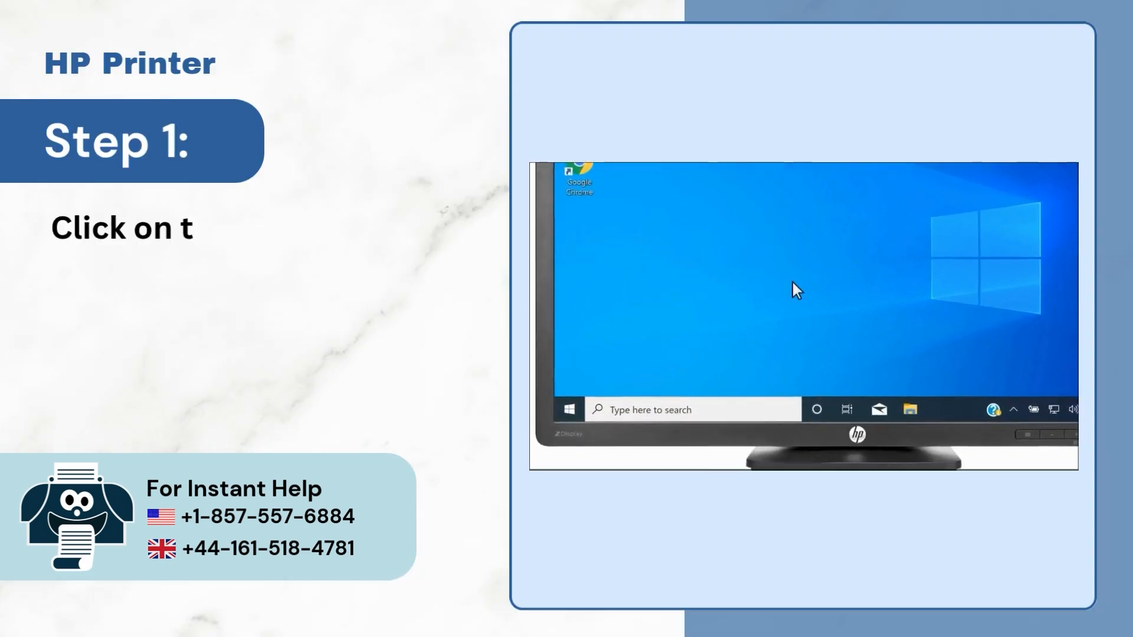
Reach the 'Let Windows manage my default printer' option on the Printers & scanners page.
click(566, 410)
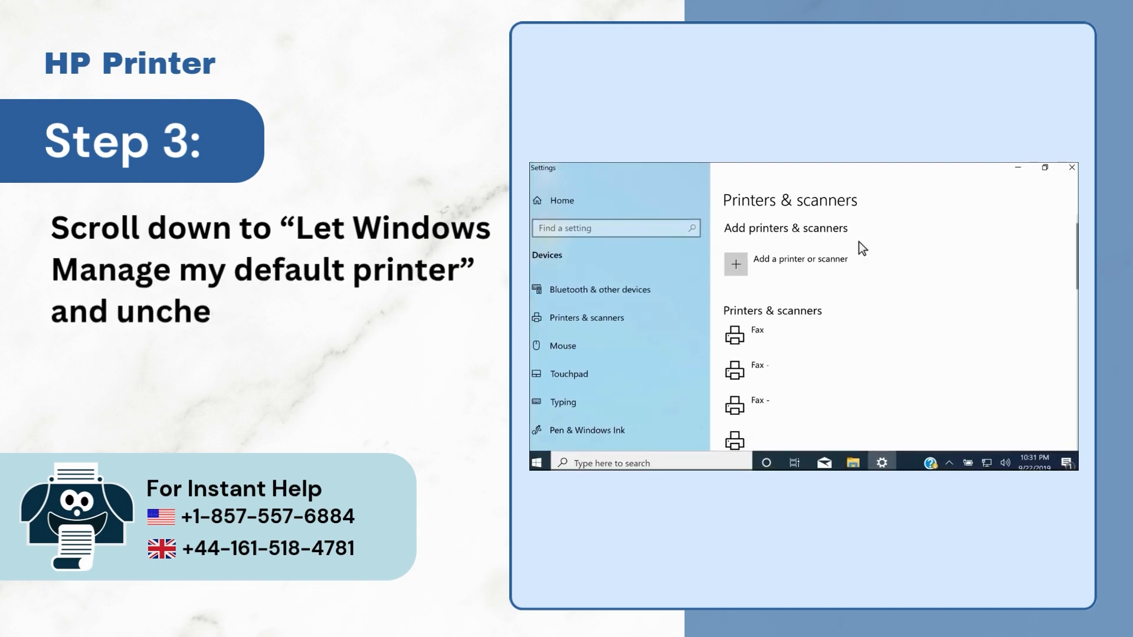
scroll(down, 3)
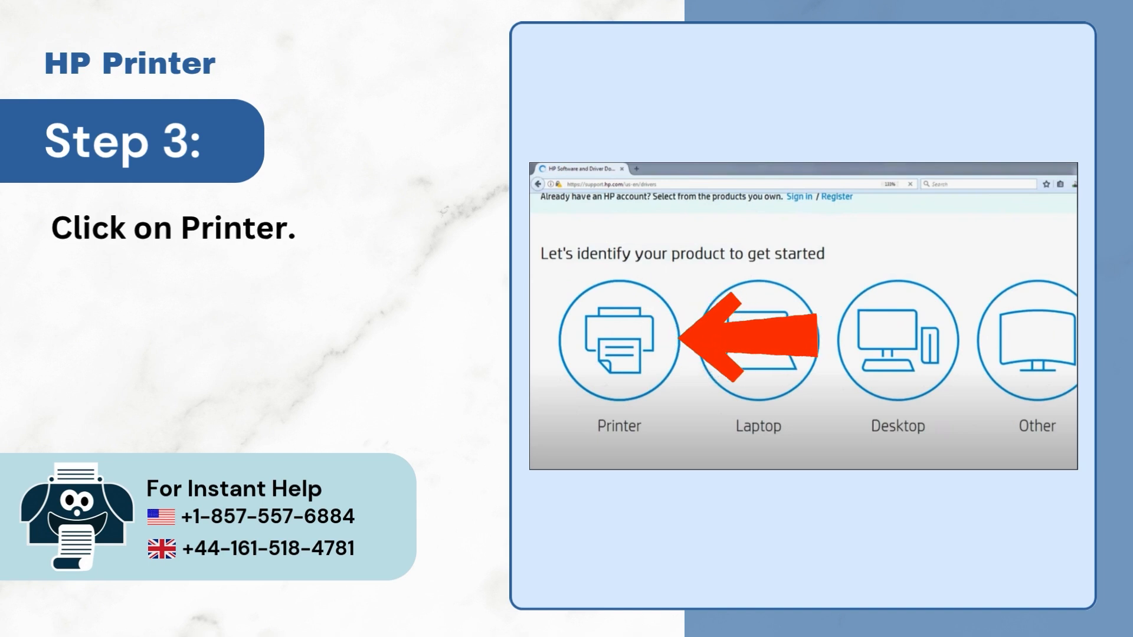
Choose Printer as the product type on HP's Software and Driver Downloads page.
click(617, 340)
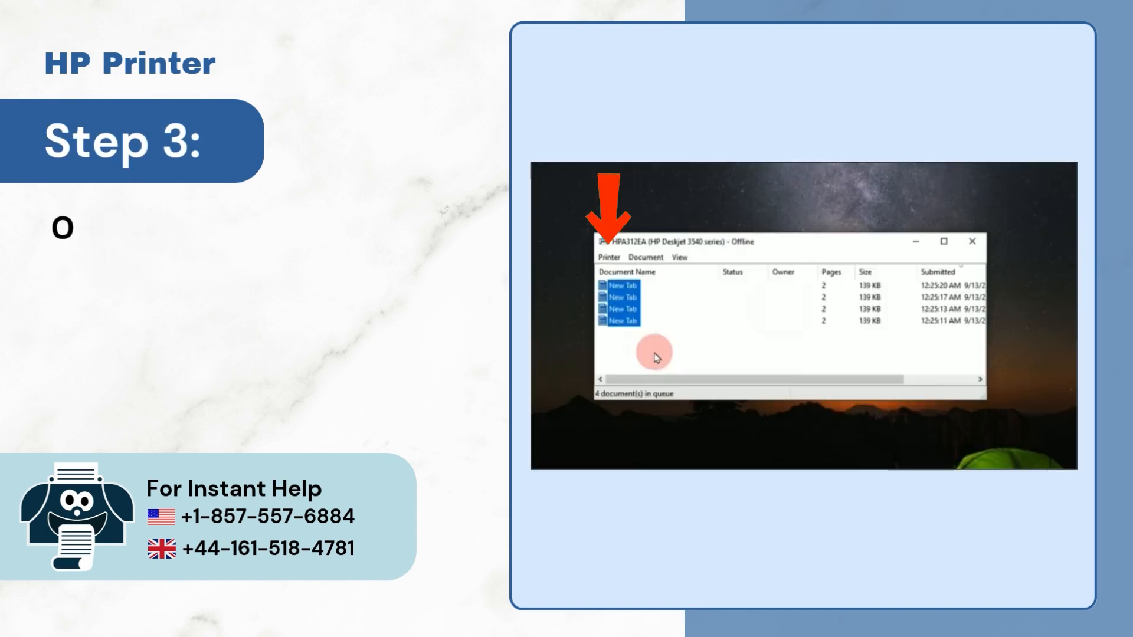
Cancel all four queued New Tab documents for the HP Deskjet 3540 and confirm with Yes.
text(On the next pop-up window, click o)
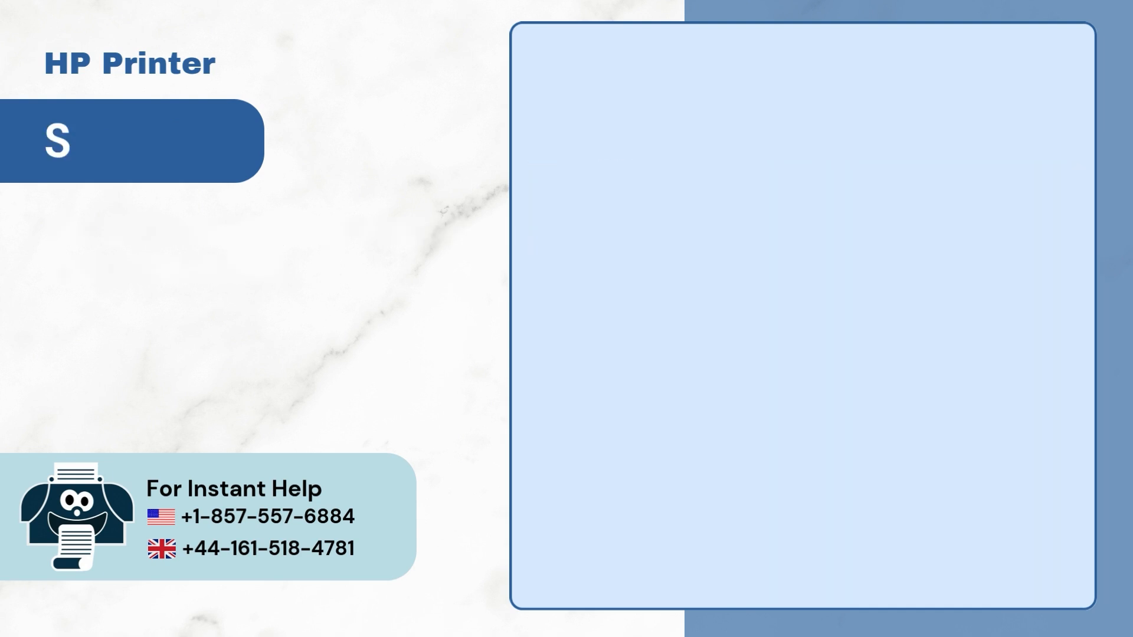
click(555, 199)
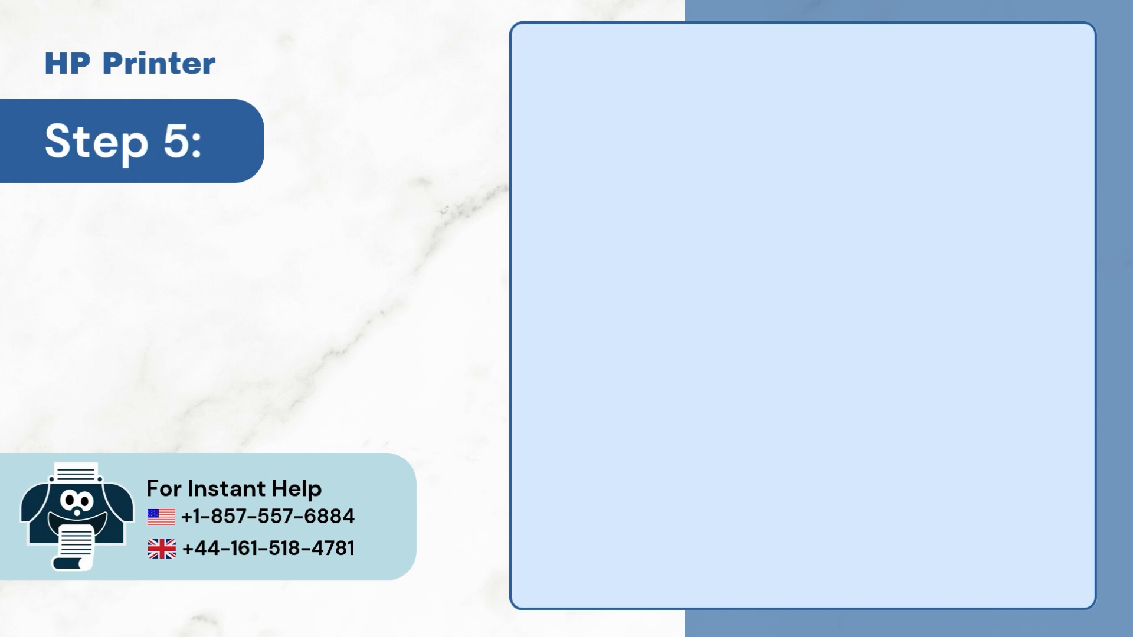
click(855, 337)
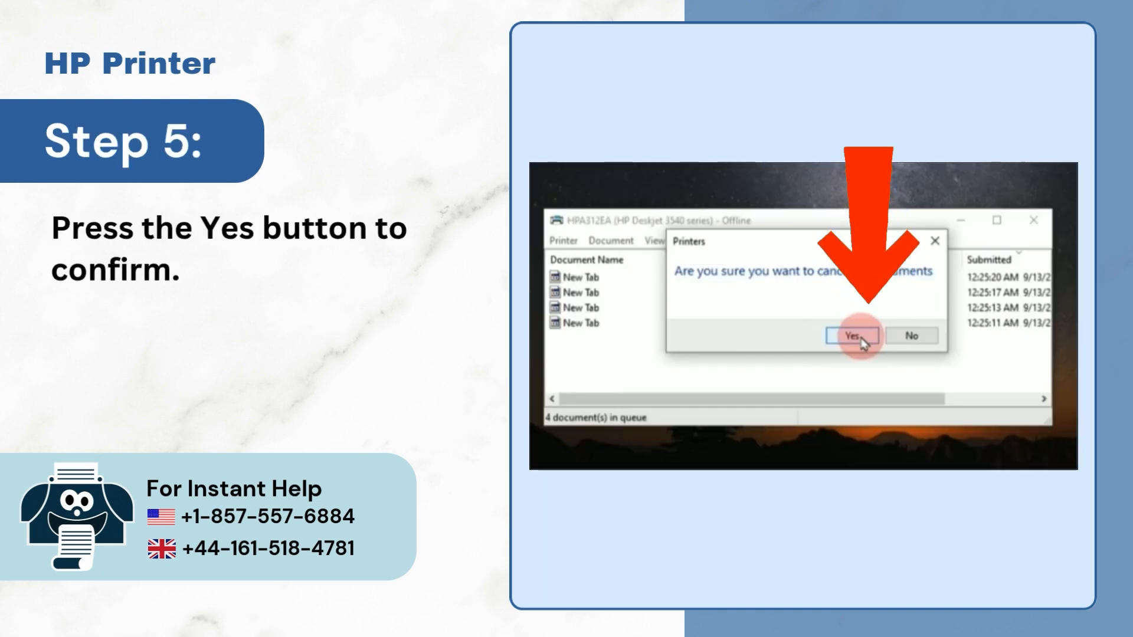